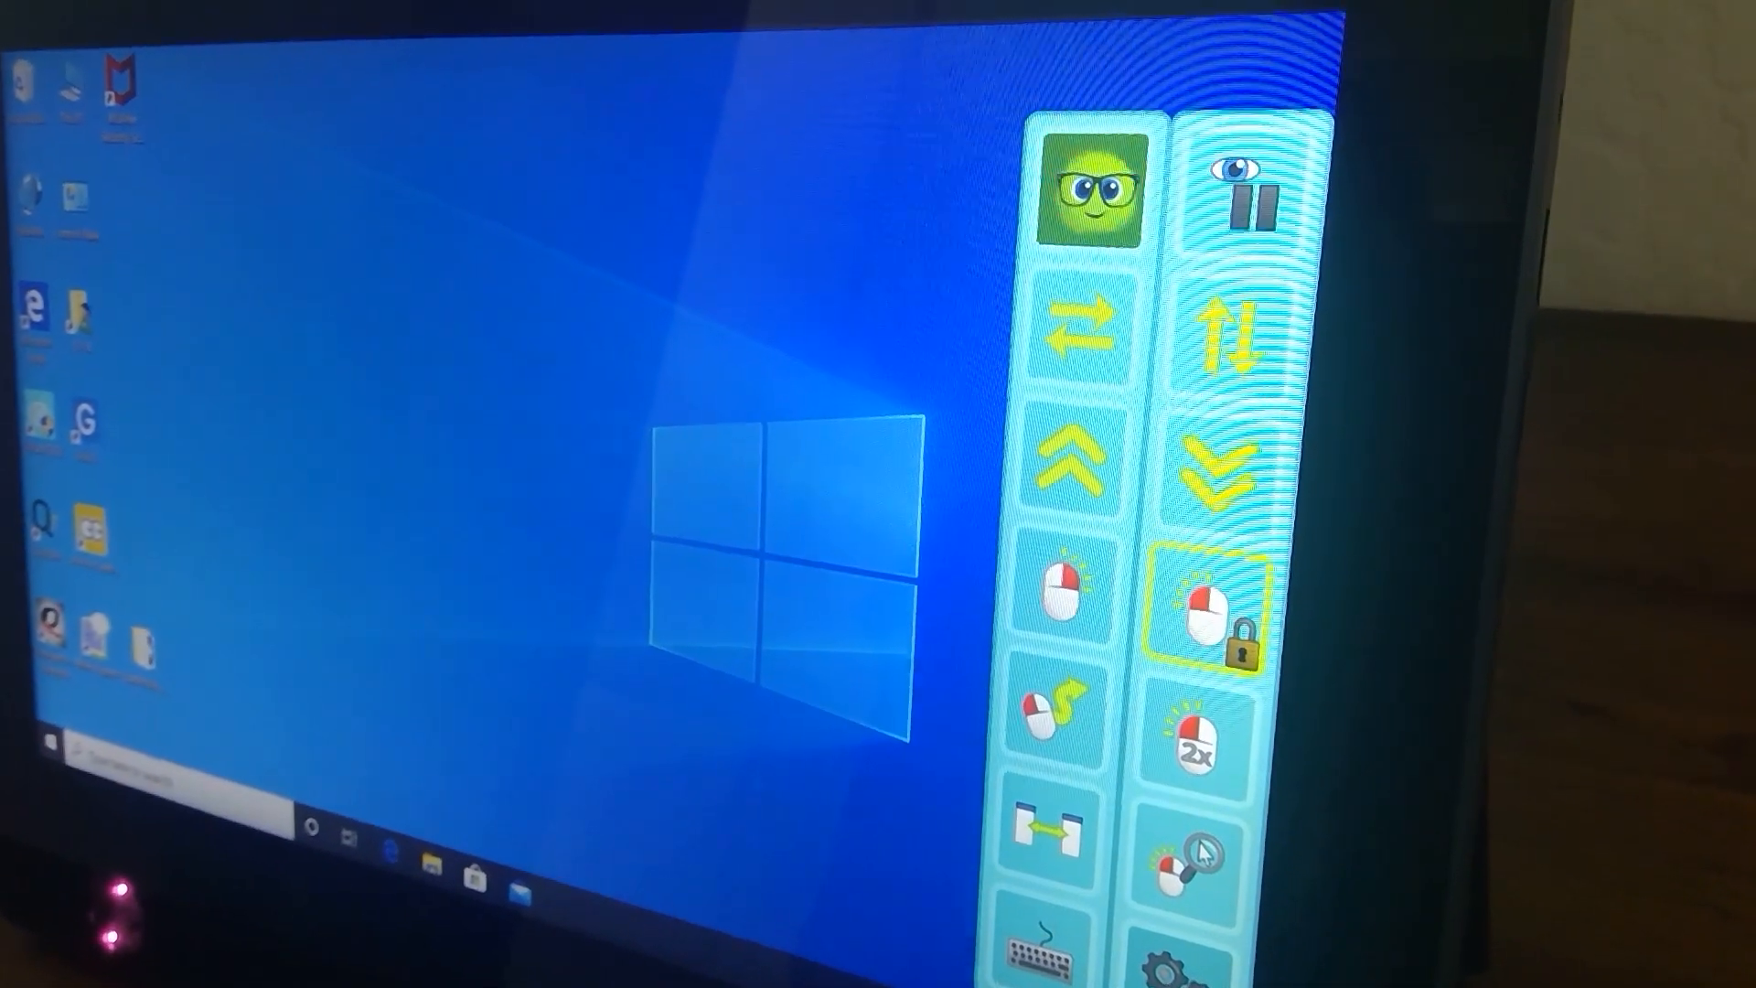
Start eye-tracker calibration from the toolbar's face icon with Tracking Type on Both Eyes.
left_click(1092, 190)
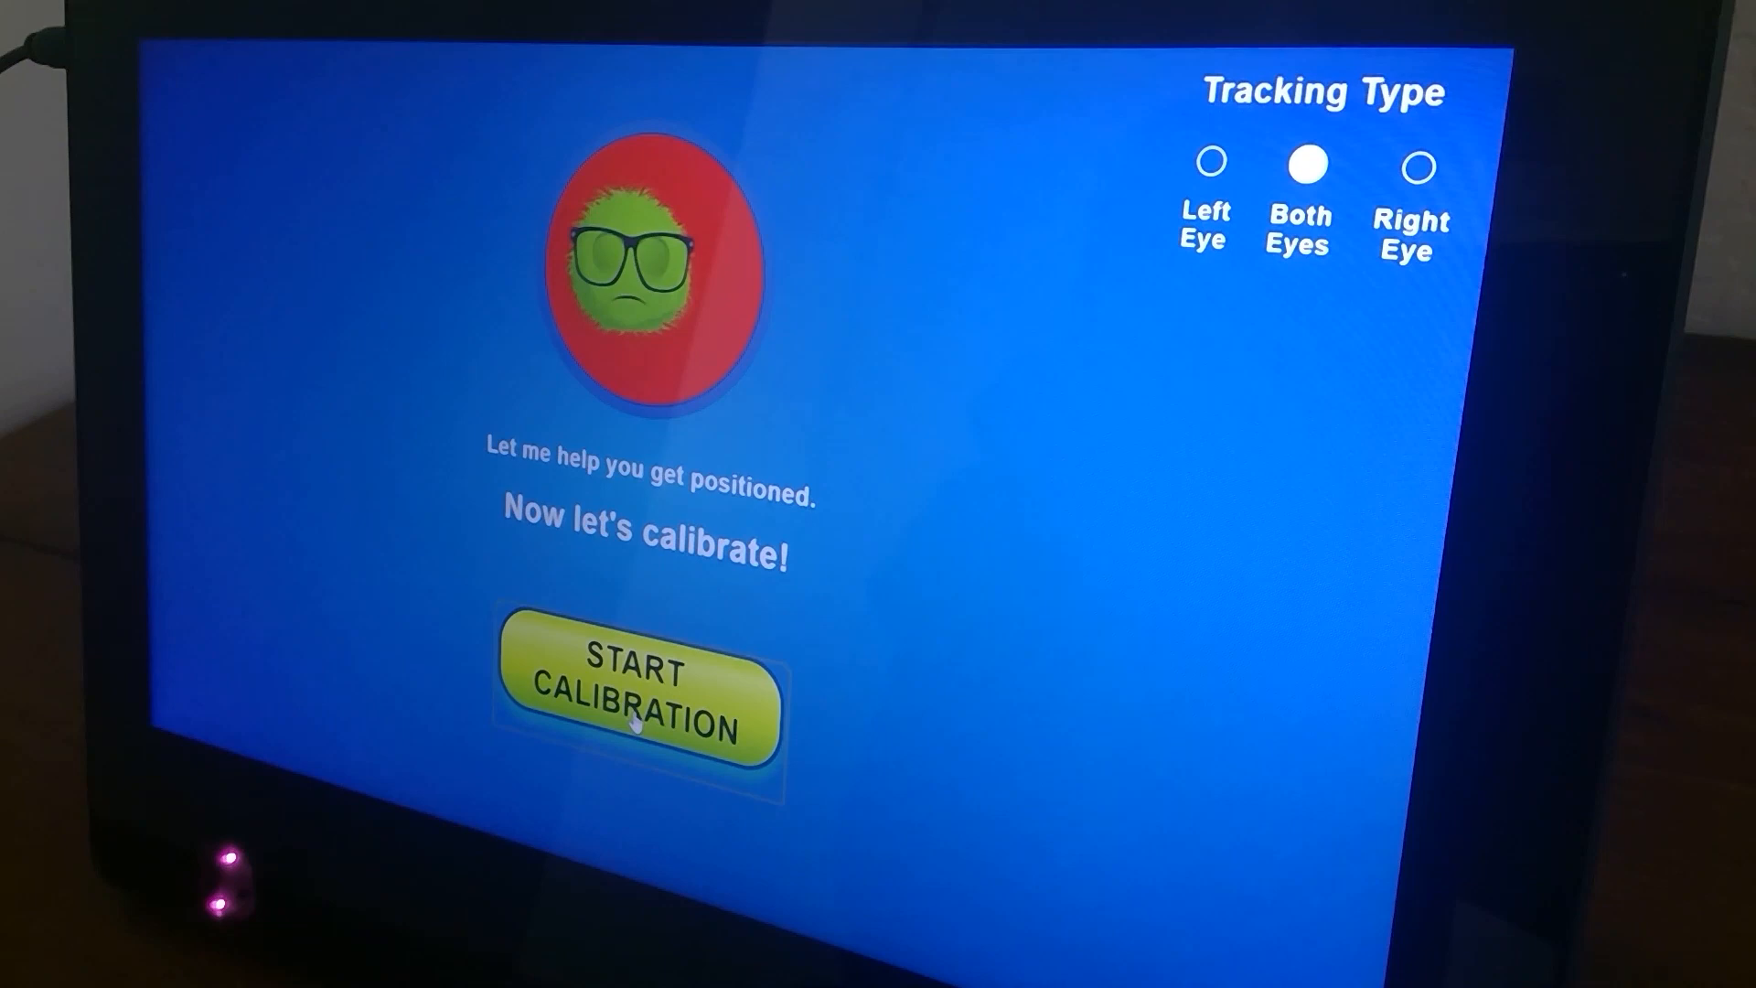
left_click(638, 695)
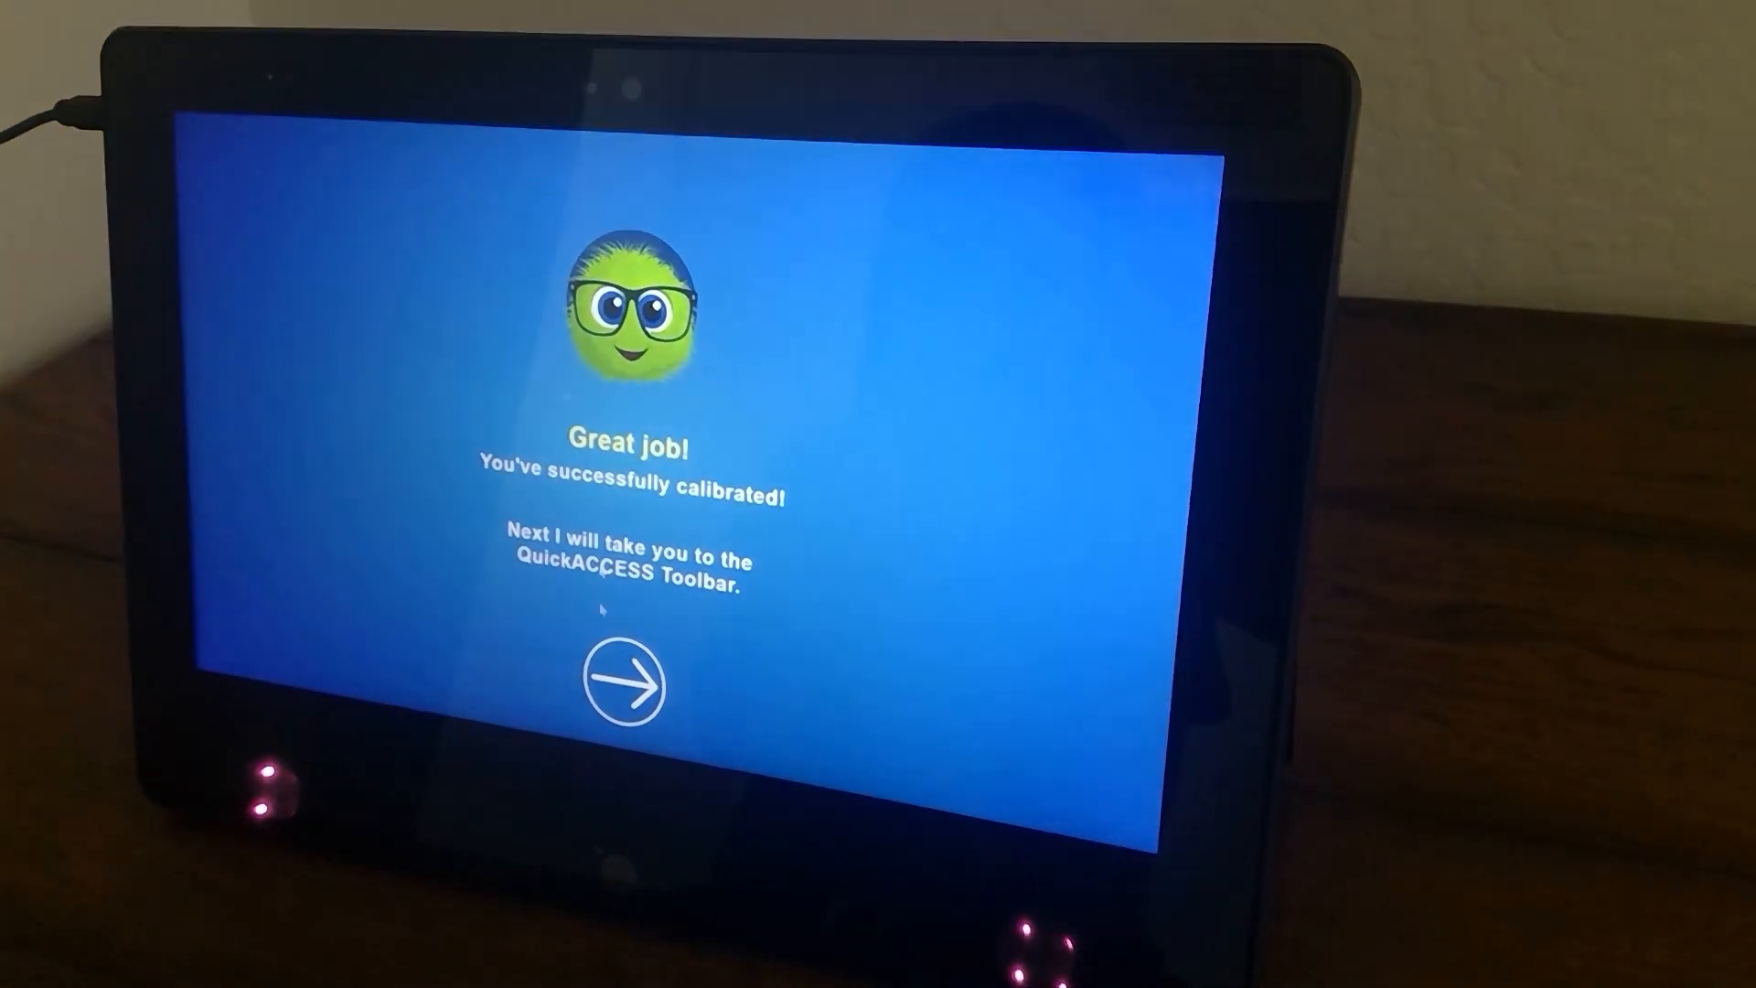
Dismiss the 'Great job!' calibration success screen to return to the Windows desktop.
left_click(629, 686)
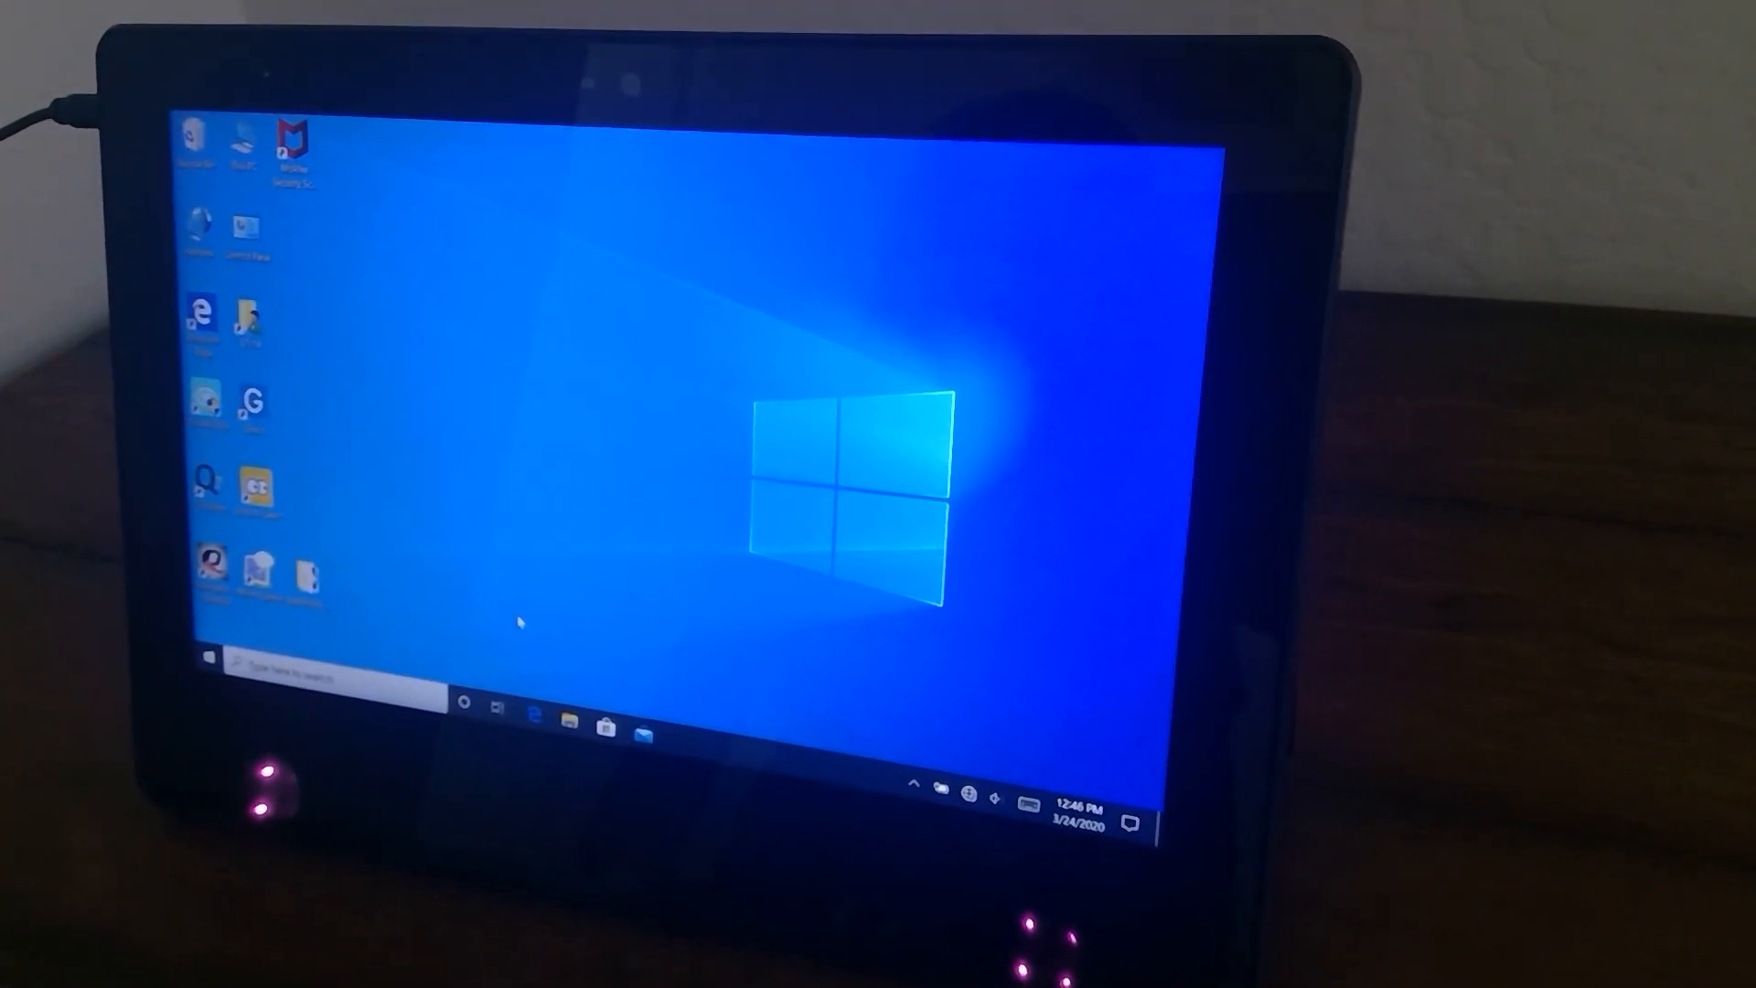